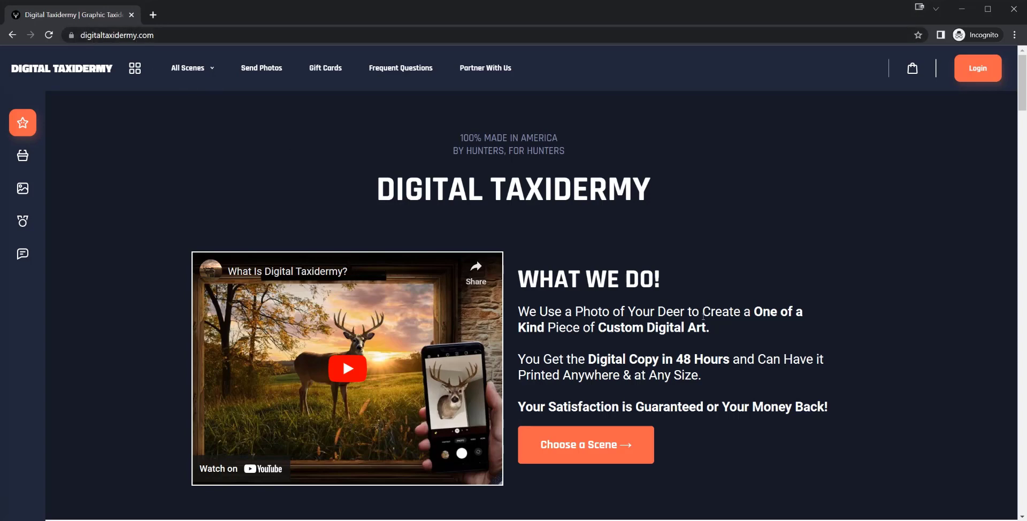
- Scroll the homepage through How It Works: Choose a Scene, Send Photos, Print & Hang
{"action": "scroll", "scroll_direction": "down", "scroll_amount": 3}
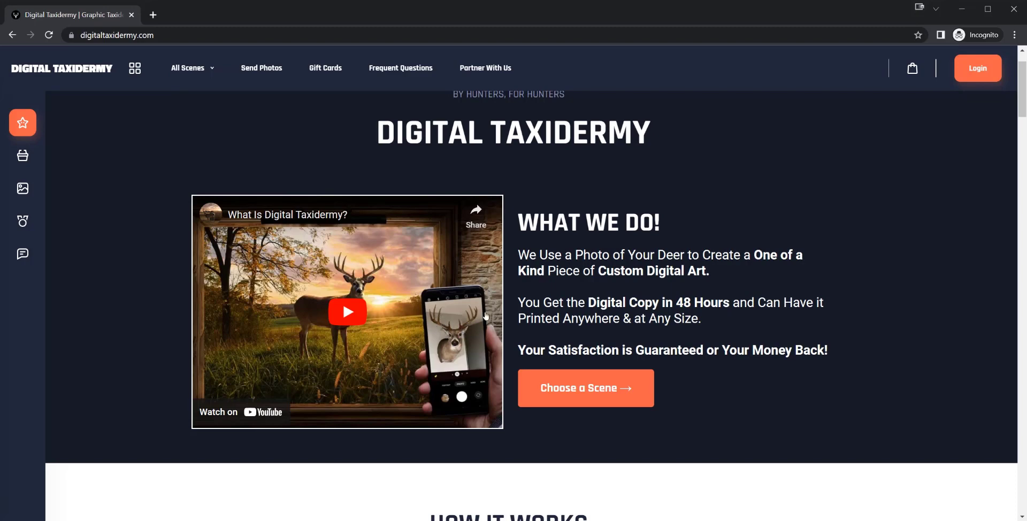
{"action": "mouse_move", "coordinate": [479, 321]}
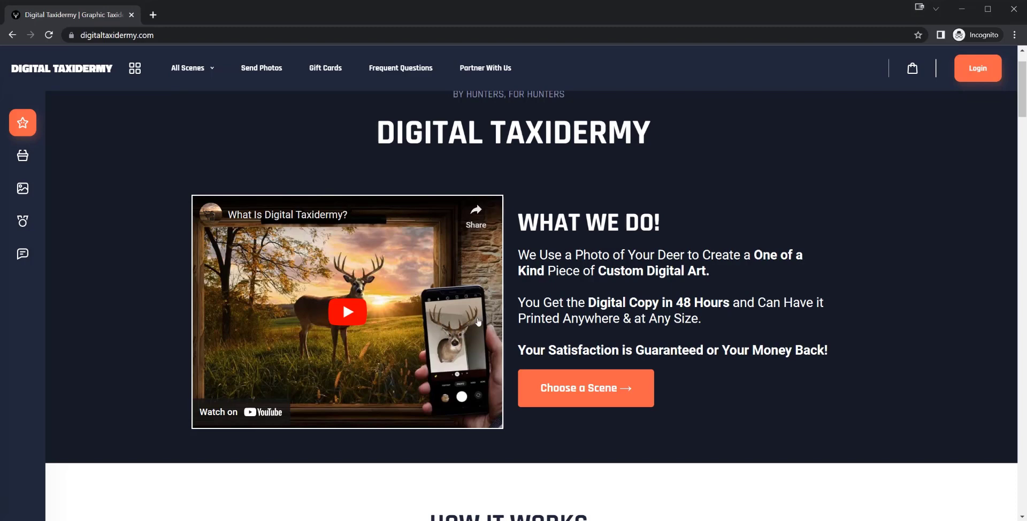
{"action": "mouse_move", "coordinate": [304, 286]}
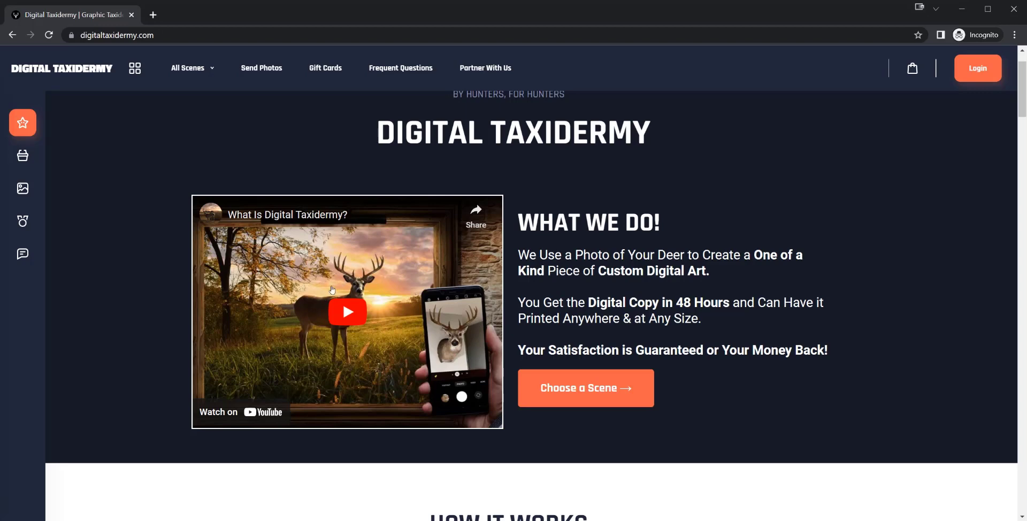
{"action": "mouse_move", "coordinate": [282, 341]}
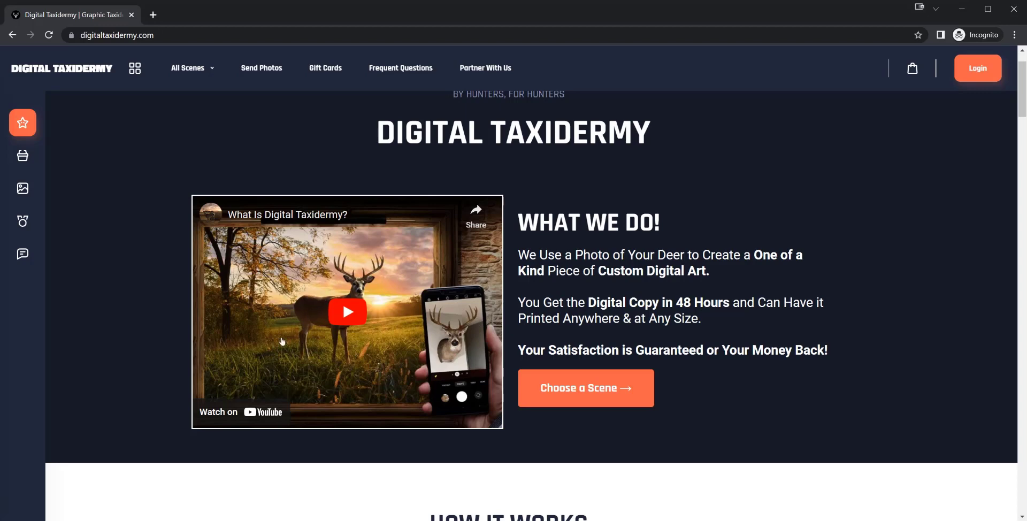
{"action": "scroll", "scroll_direction": "up", "scroll_amount": 3}
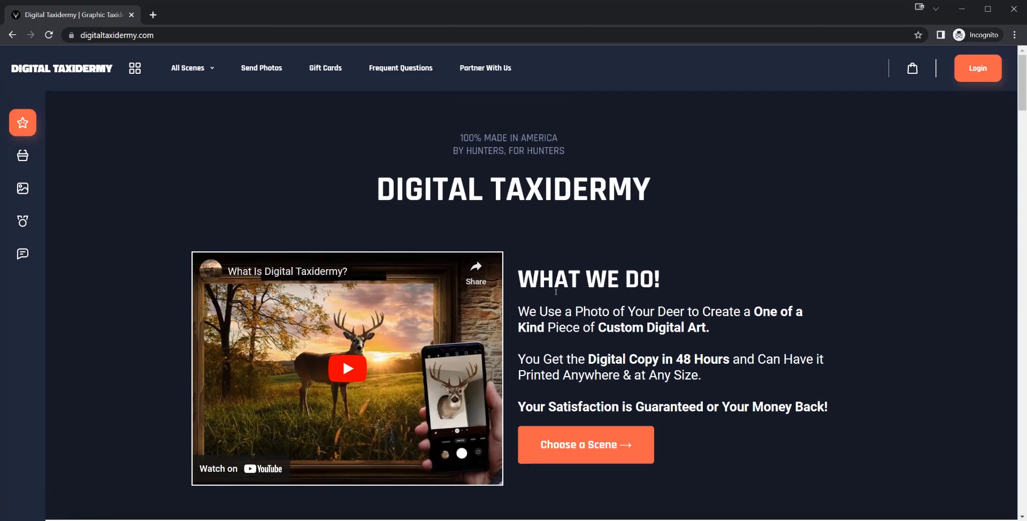
{"action": "scroll", "scroll_direction": "down", "scroll_amount": 3}
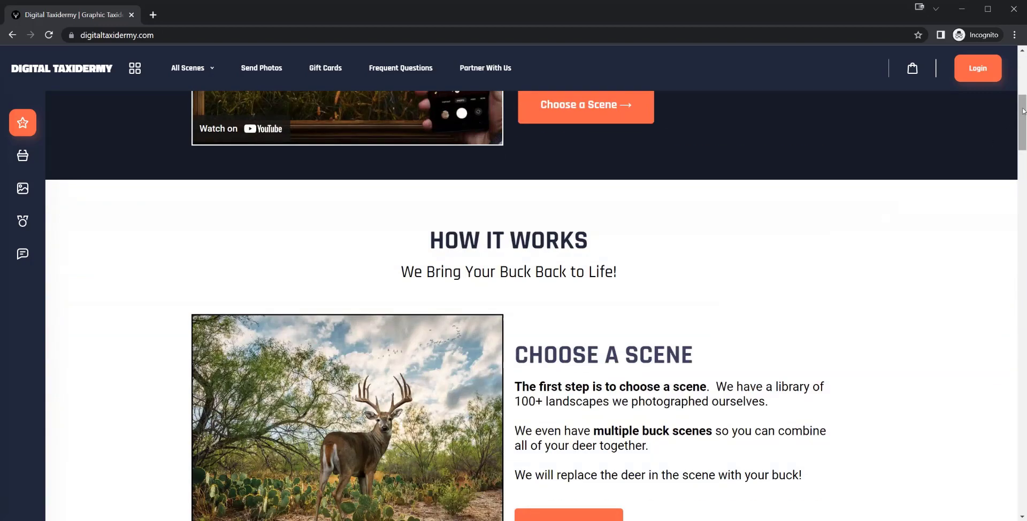
{"action": "scroll", "scroll_direction": "down", "scroll_amount": 3}
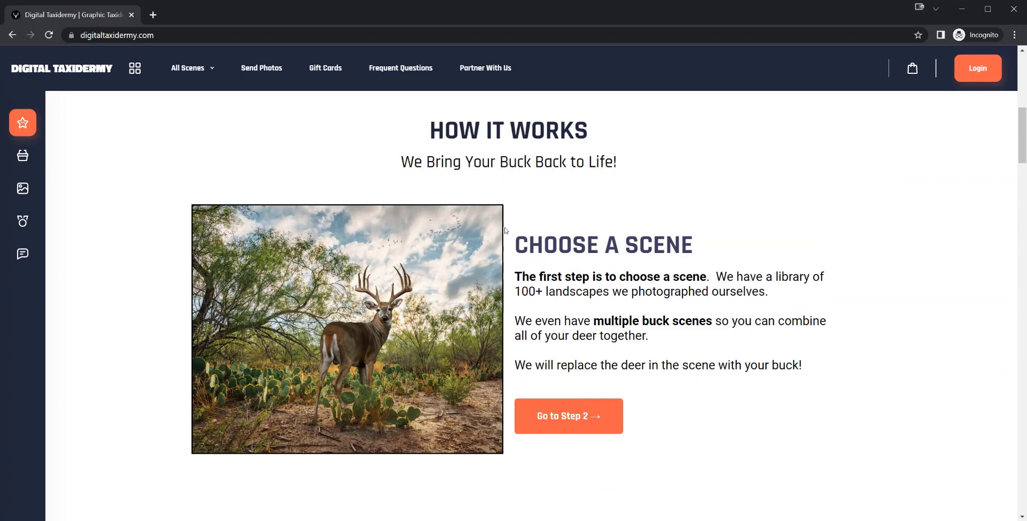
{"action": "mouse_move", "coordinate": [899, 311]}
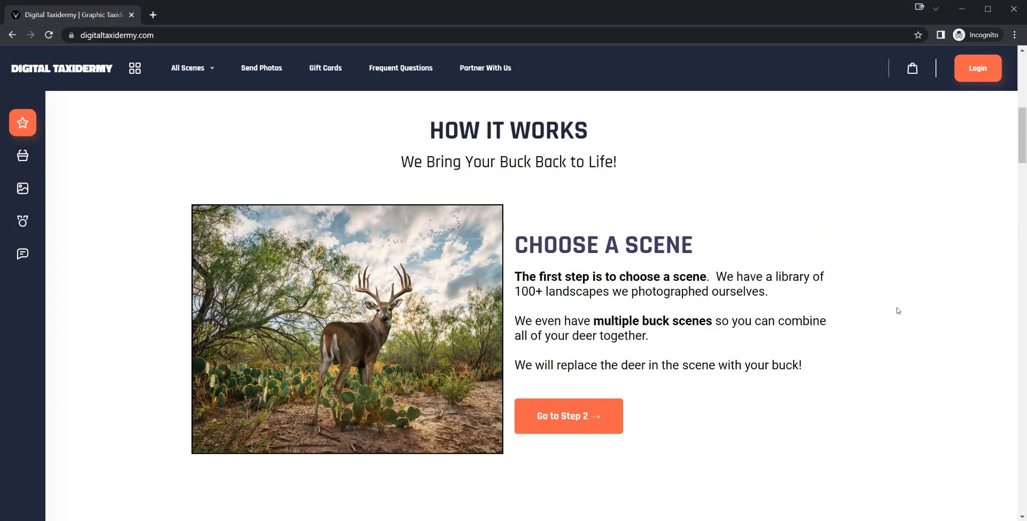
{"action": "mouse_move", "coordinate": [481, 332]}
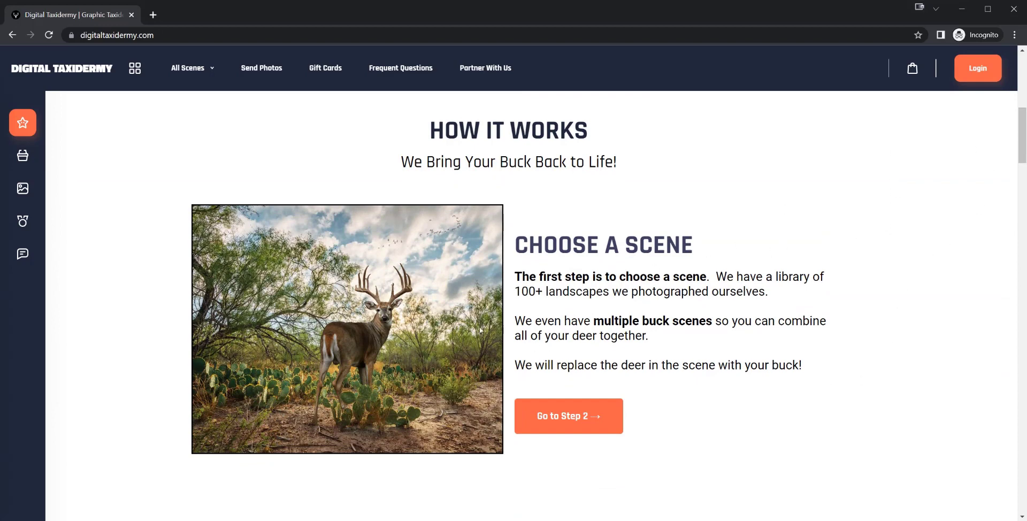
{"action": "scroll", "scroll_direction": "down", "scroll_amount": 3}
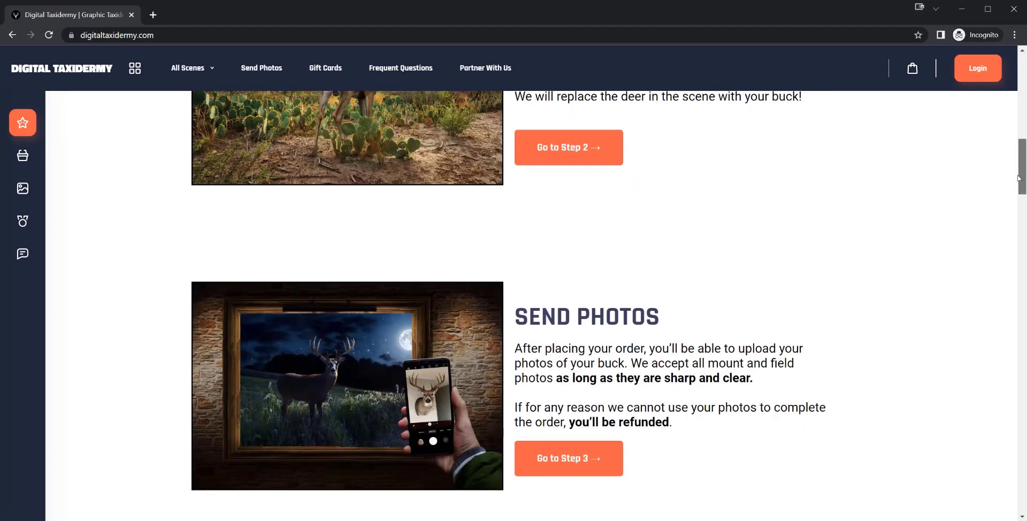
{"action": "scroll", "scroll_direction": "down", "scroll_amount": 3}
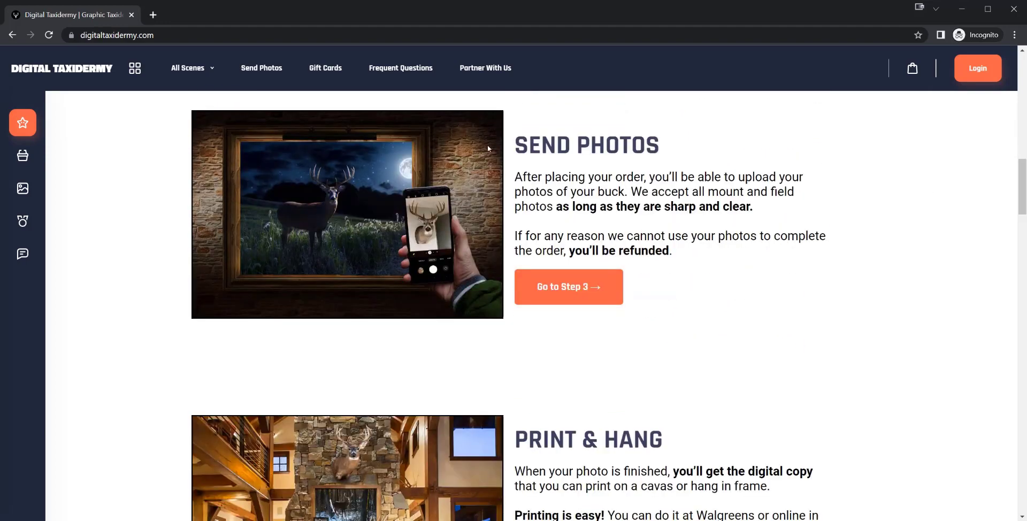
{"action": "mouse_move", "coordinate": [1010, 173]}
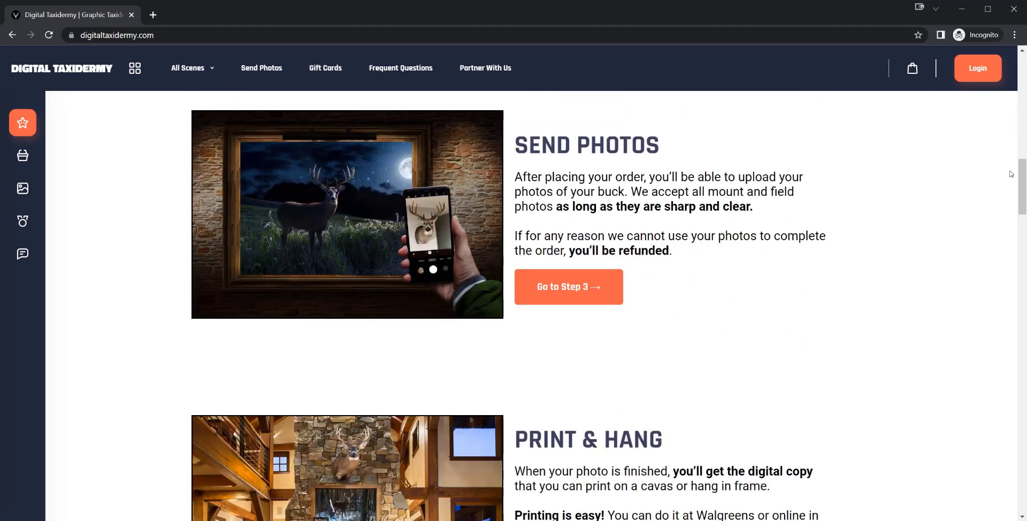
{"action": "scroll", "scroll_direction": "down", "scroll_amount": 3}
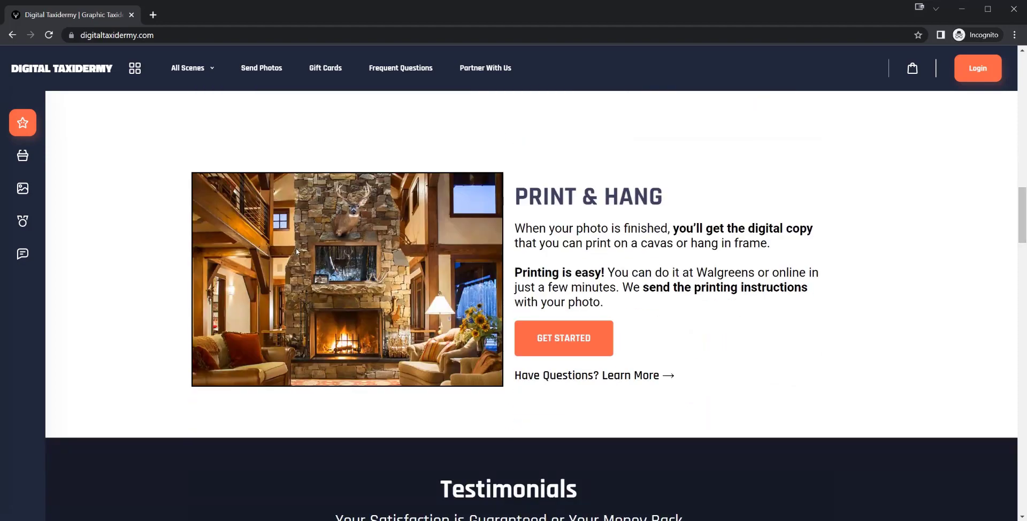
{"action": "mouse_move", "coordinate": [981, 184]}
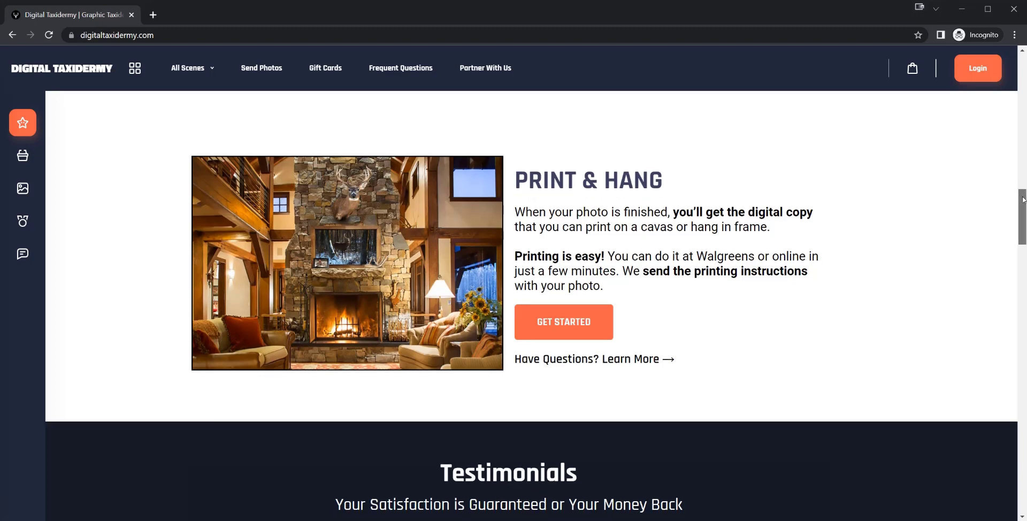
- Scroll to the FAQ and read the turnaround answer: 3–5 days, or 48 hours with rush
{"action": "scroll", "scroll_direction": "down", "scroll_amount": 3}
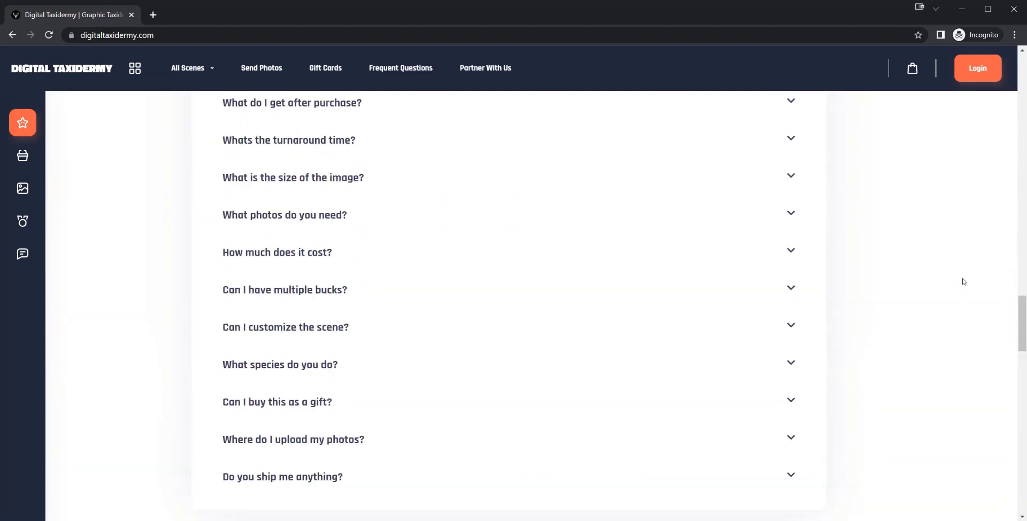
{"action": "scroll", "scroll_direction": "up", "scroll_amount": 3}
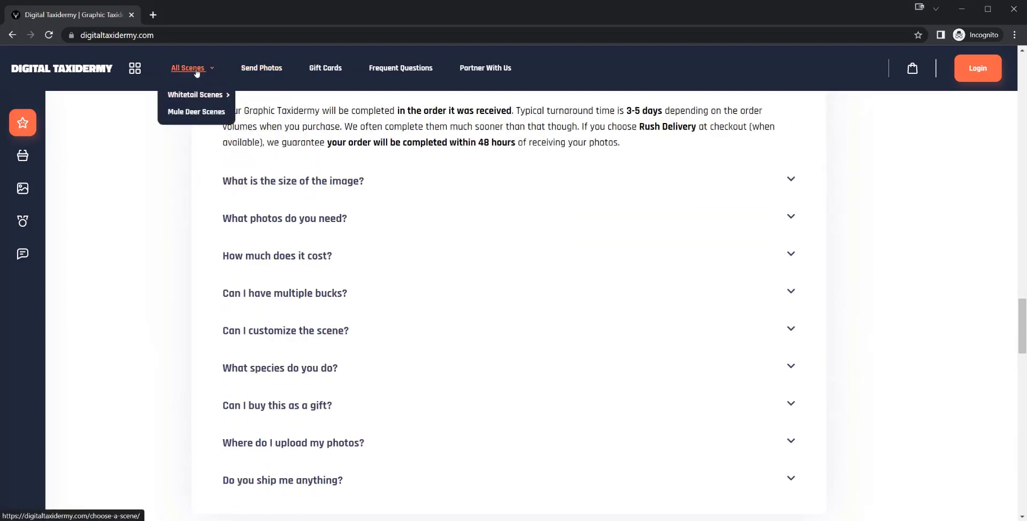
- Open the All Scenes catalog at page 6, showing scenes 102–111 priced $99–$299
{"action": "left_click", "coordinate": [188, 67]}
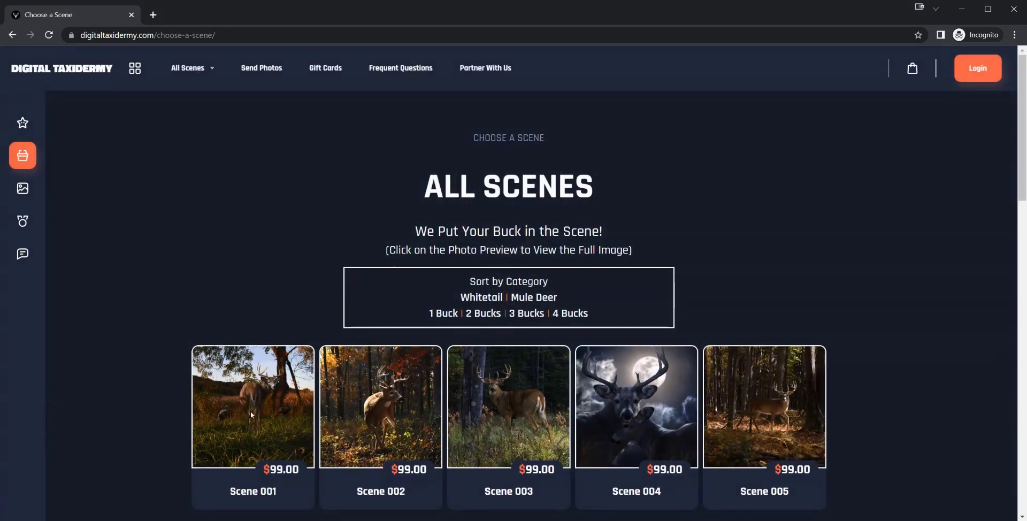
{"action": "scroll", "scroll_direction": "down", "scroll_amount": 3}
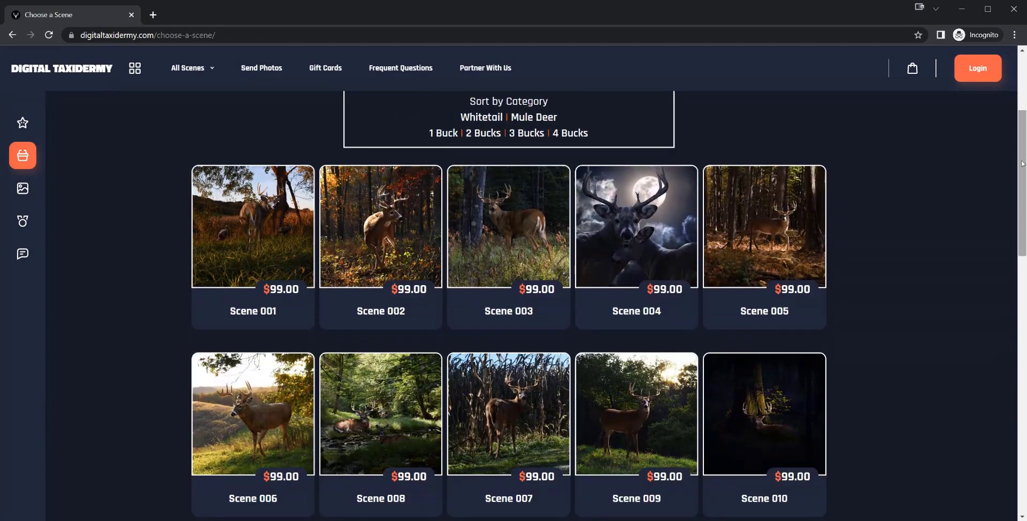
{"action": "mouse_move", "coordinate": [353, 241]}
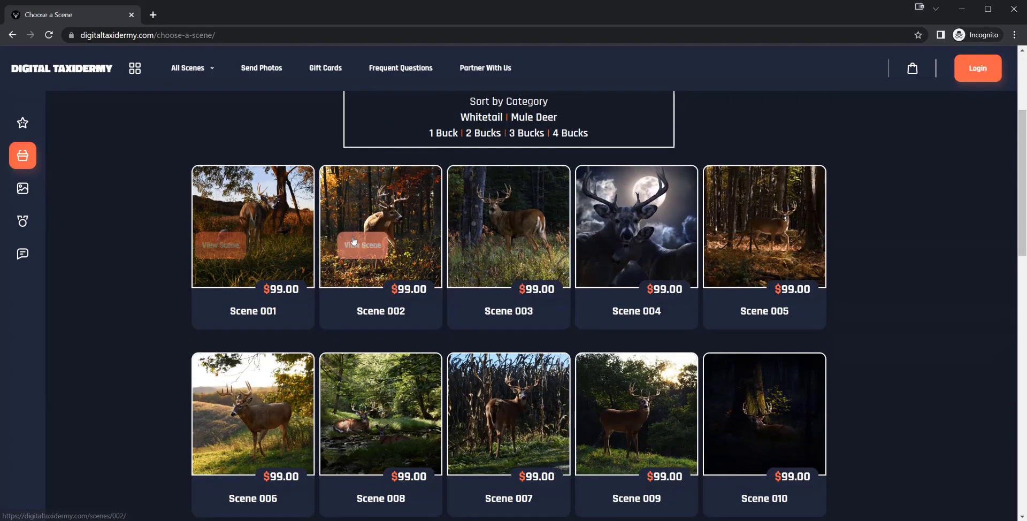
{"action": "mouse_move", "coordinate": [944, 236]}
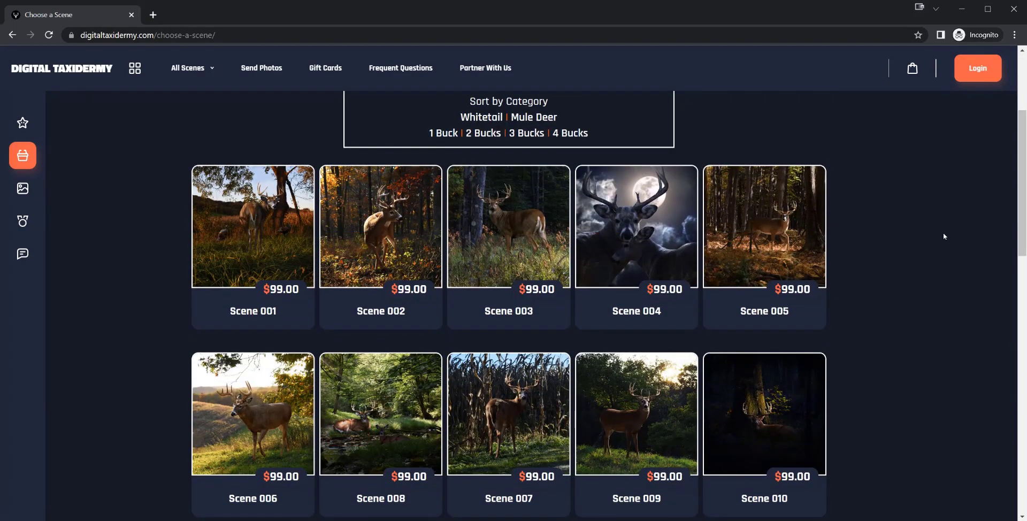
{"action": "scroll", "scroll_direction": "down", "scroll_amount": 3}
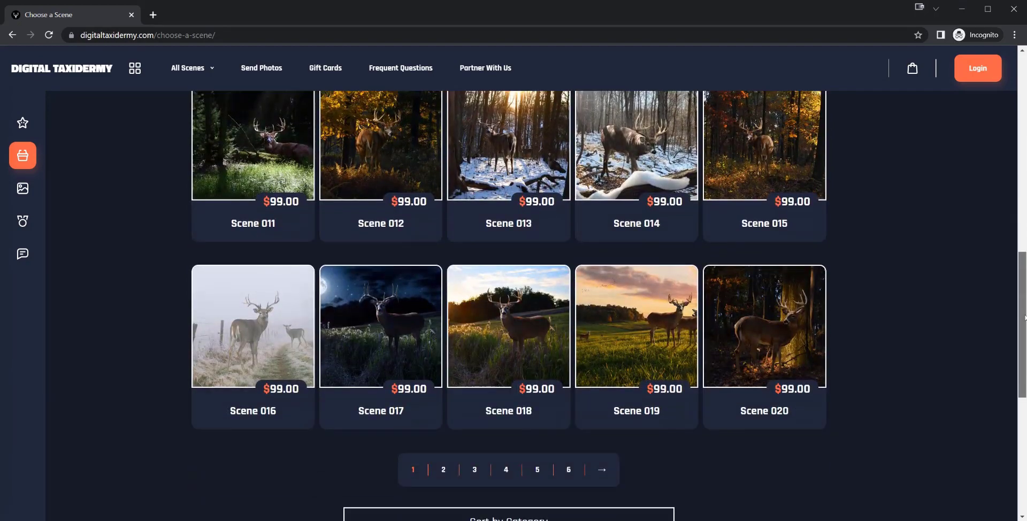
{"action": "left_click", "coordinate": [569, 469]}
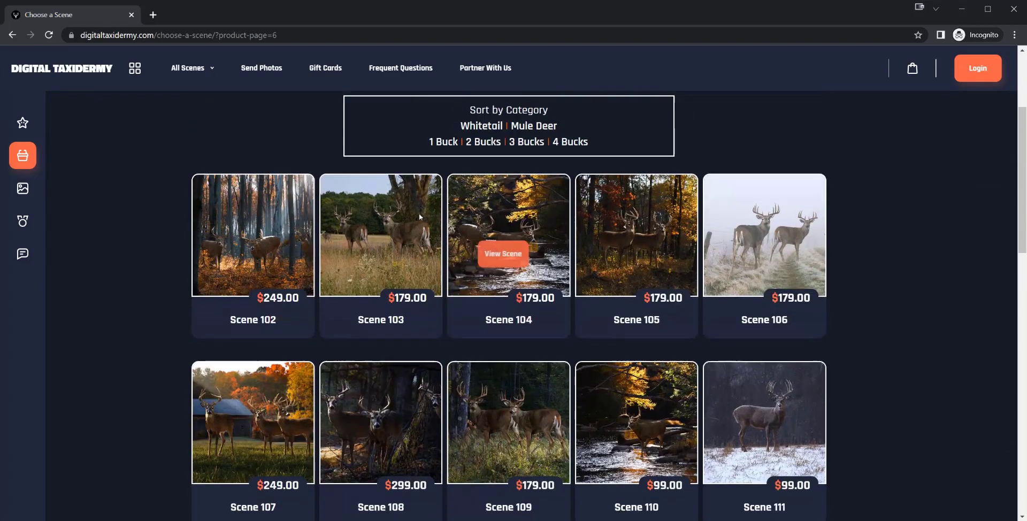
{"action": "mouse_move", "coordinate": [508, 238]}
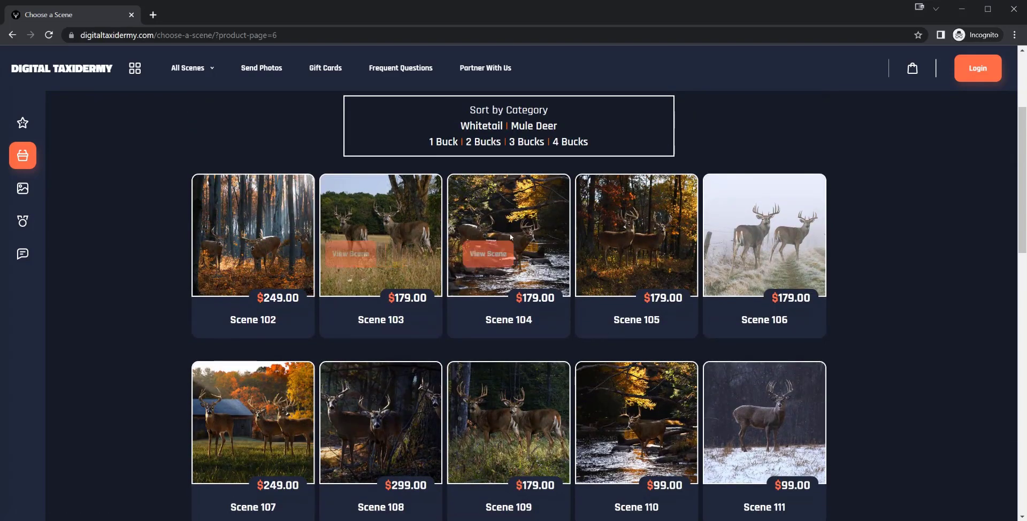
{"action": "scroll", "scroll_direction": "down", "scroll_amount": 3}
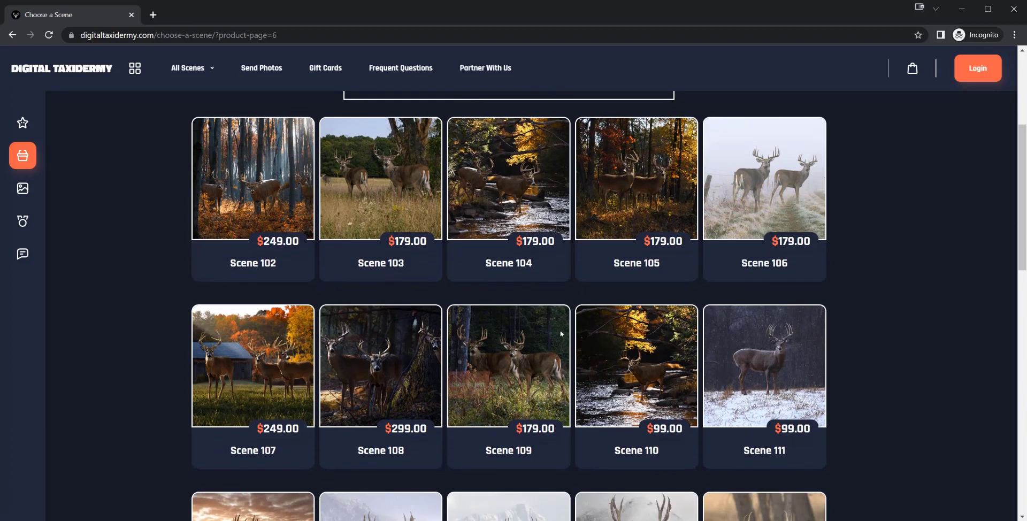
{"action": "scroll", "scroll_direction": "up", "scroll_amount": 3}
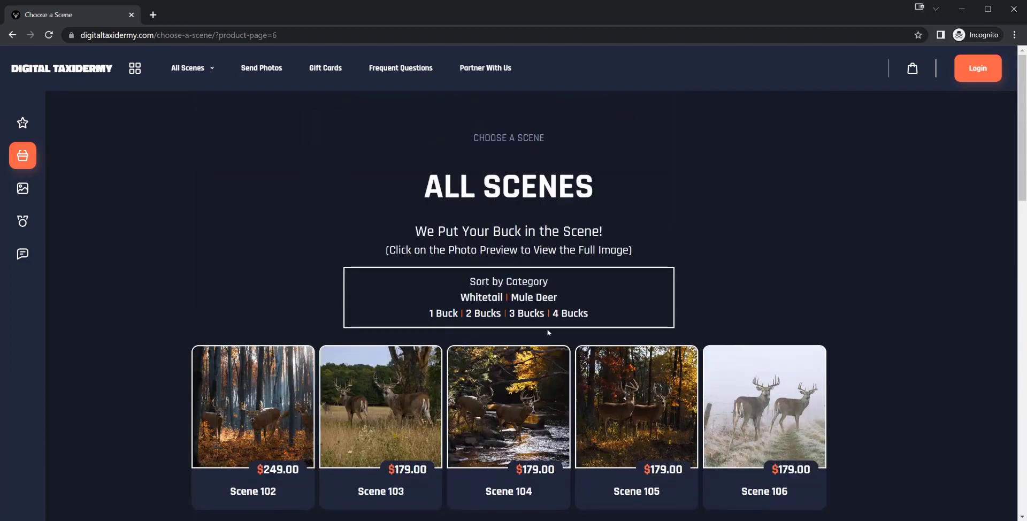
- Filter to three-buck, then four-buck scenes, and view Scene 108 ($299) details
{"action": "left_click", "coordinate": [526, 314]}
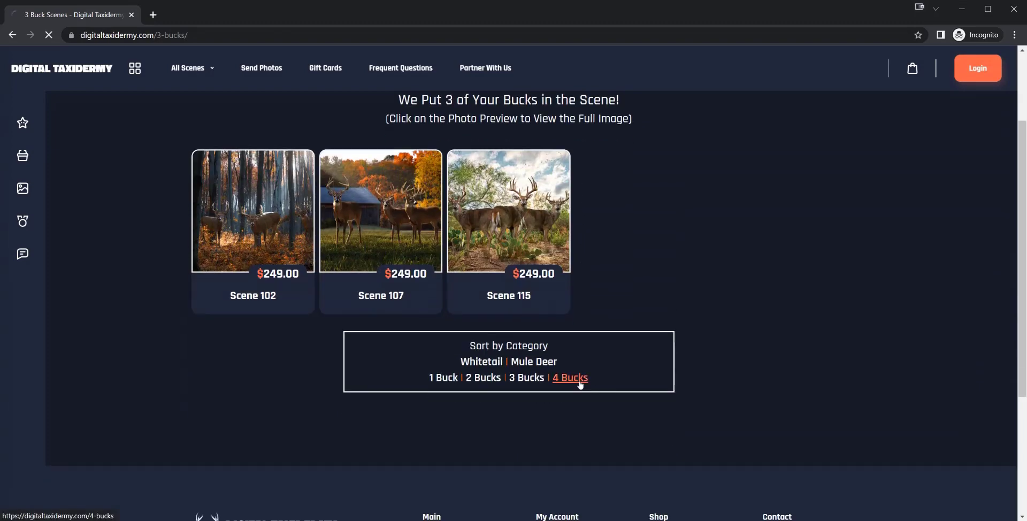
{"action": "left_click", "coordinate": [570, 378]}
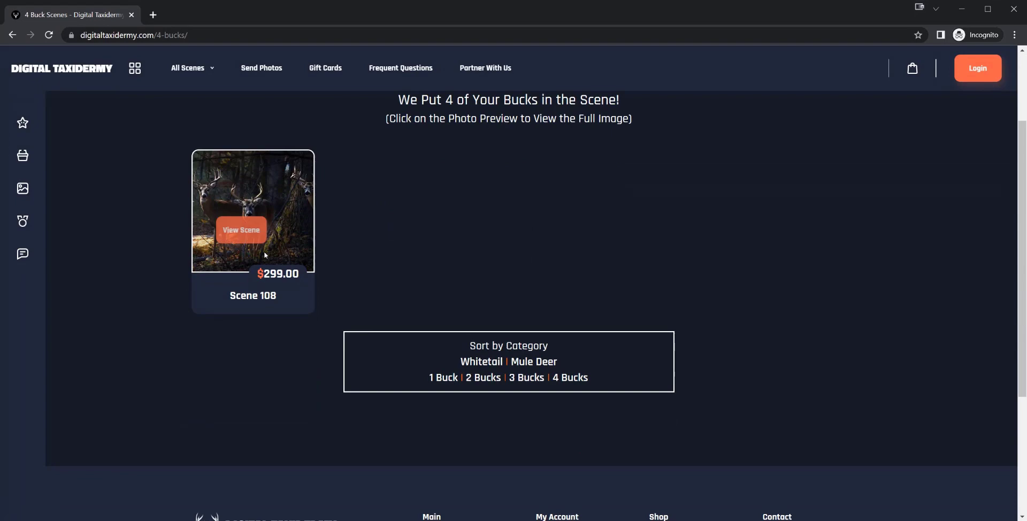
{"action": "left_click", "coordinate": [241, 230]}
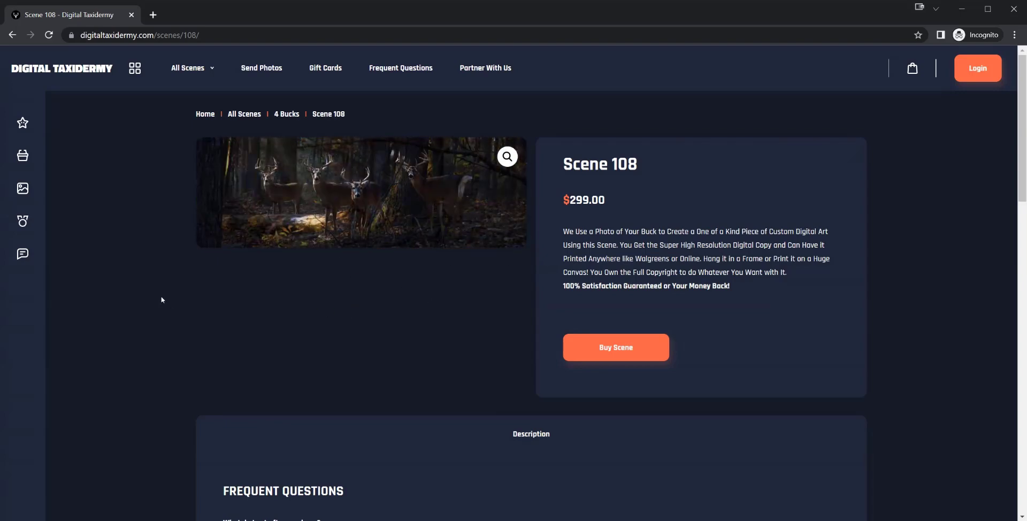
{"action": "left_click", "coordinate": [286, 113]}
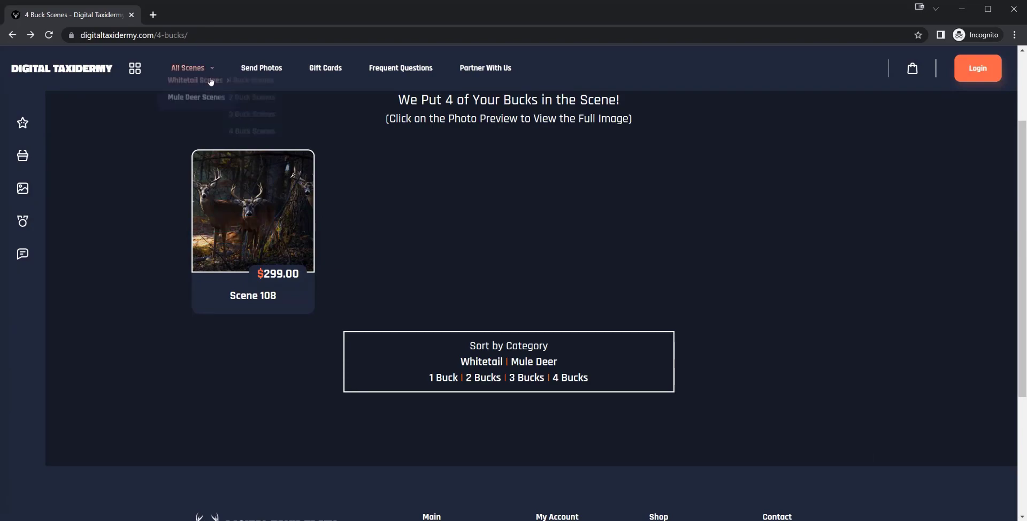
- Open the Whitetail catalog and scroll to its pagination and Sort by Category box
{"action": "left_click", "coordinate": [193, 80]}
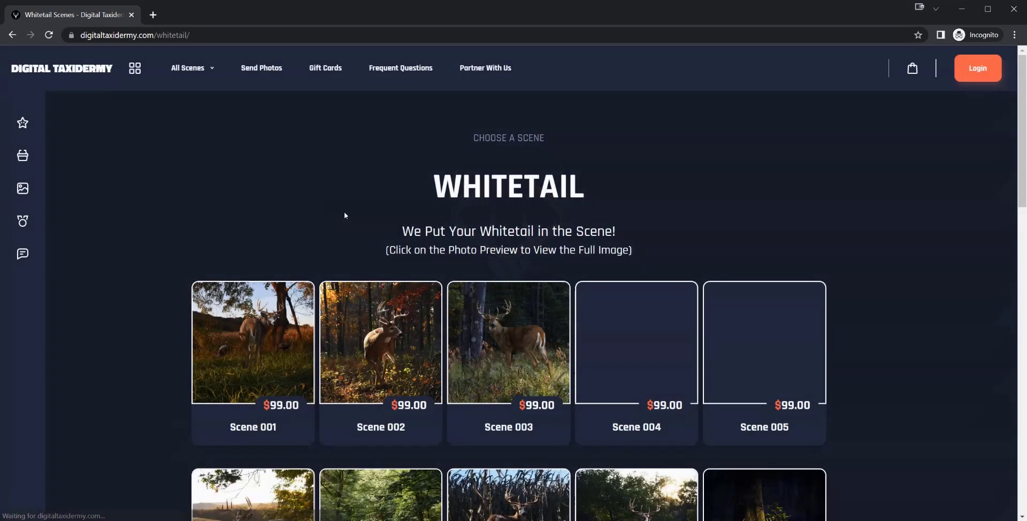
{"action": "scroll", "scroll_direction": "down", "scroll_amount": 3}
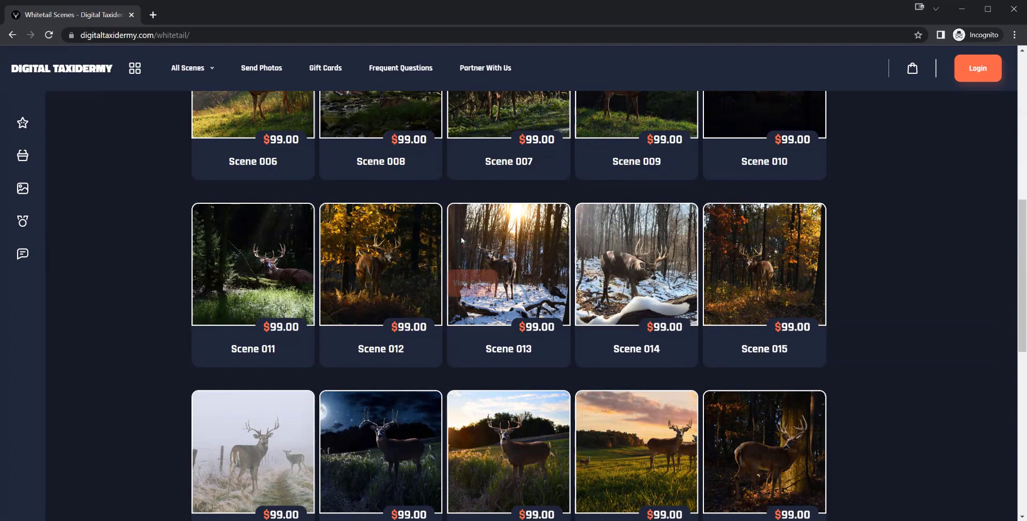
{"action": "scroll", "scroll_direction": "down", "scroll_amount": 3}
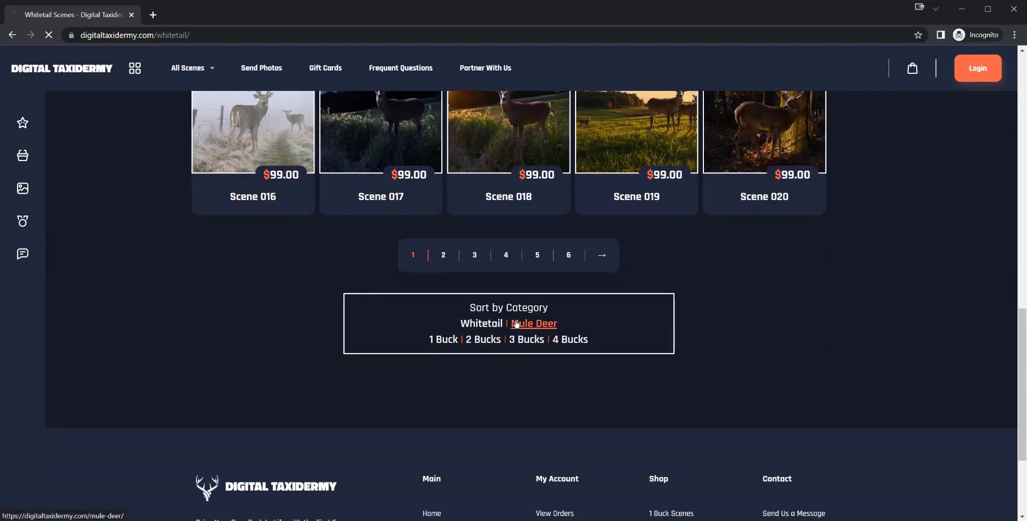
- Show Mule Deer scenes 200–203, then scroll through the client Gallery of past work
{"action": "left_click", "coordinate": [534, 323]}
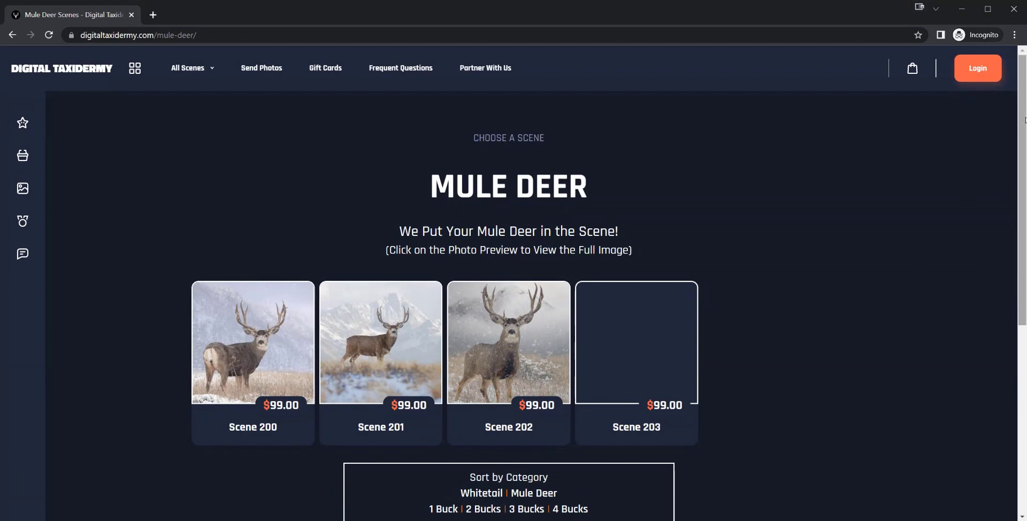
{"action": "scroll", "scroll_direction": "down", "scroll_amount": 3}
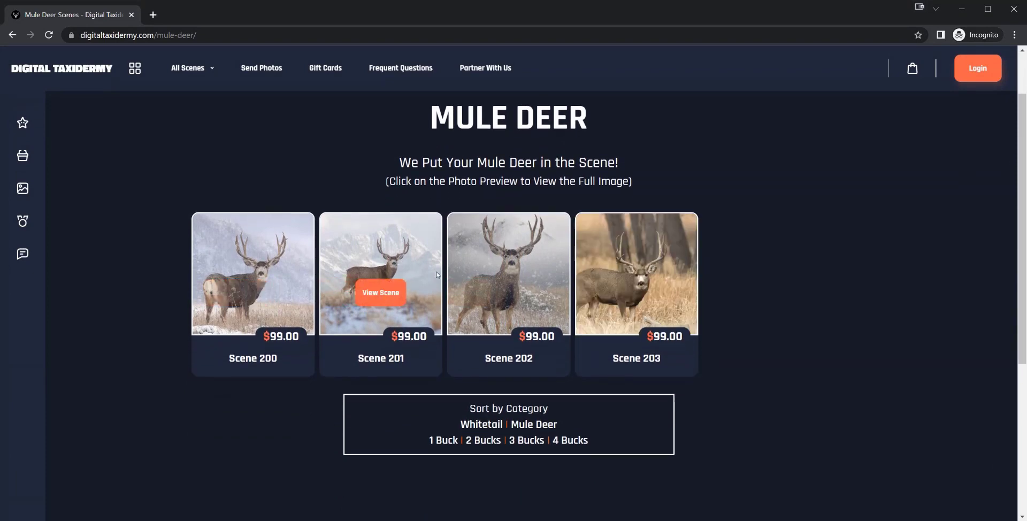
{"action": "scroll", "scroll_direction": "up", "scroll_amount": 3}
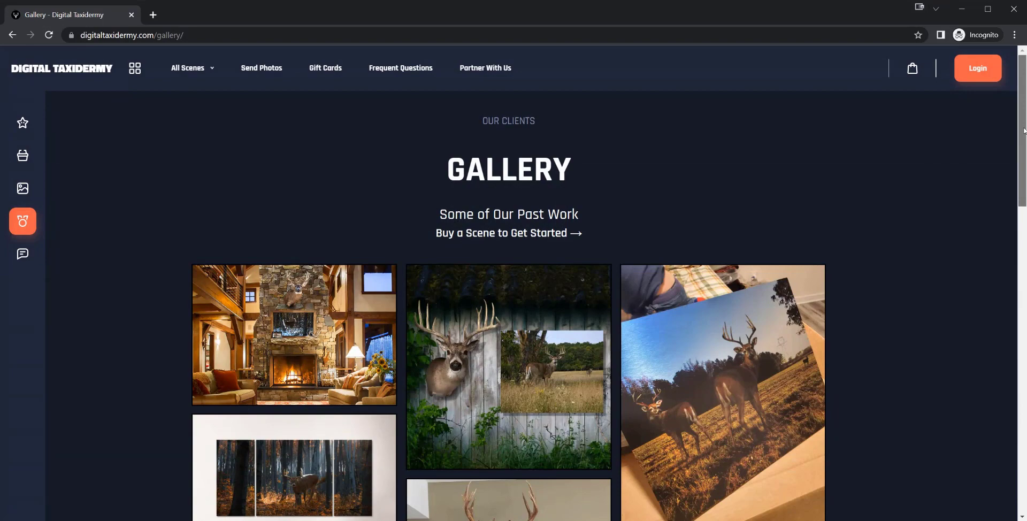
{"action": "scroll", "scroll_direction": "down", "scroll_amount": 3}
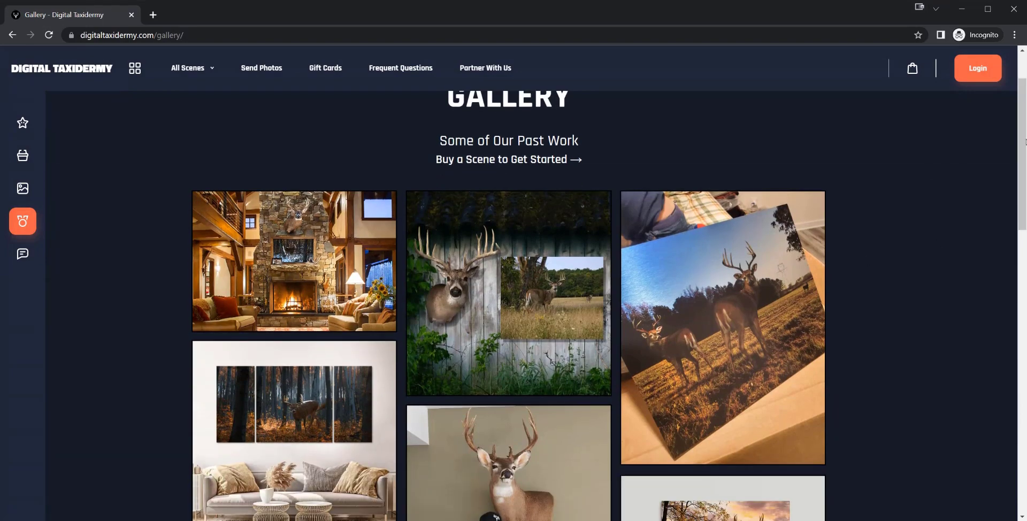
{"action": "scroll", "scroll_direction": "down", "scroll_amount": 3}
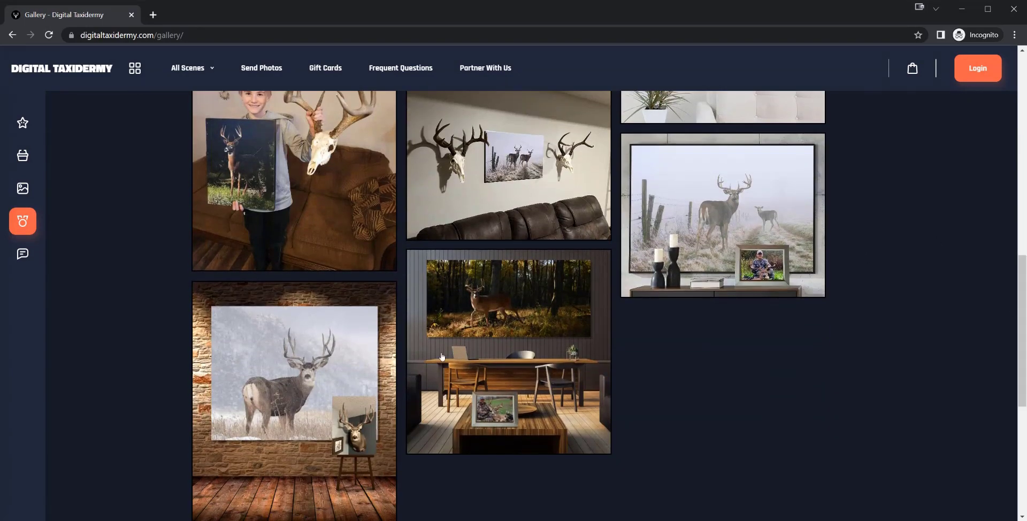
{"action": "left_click", "coordinate": [507, 165]}
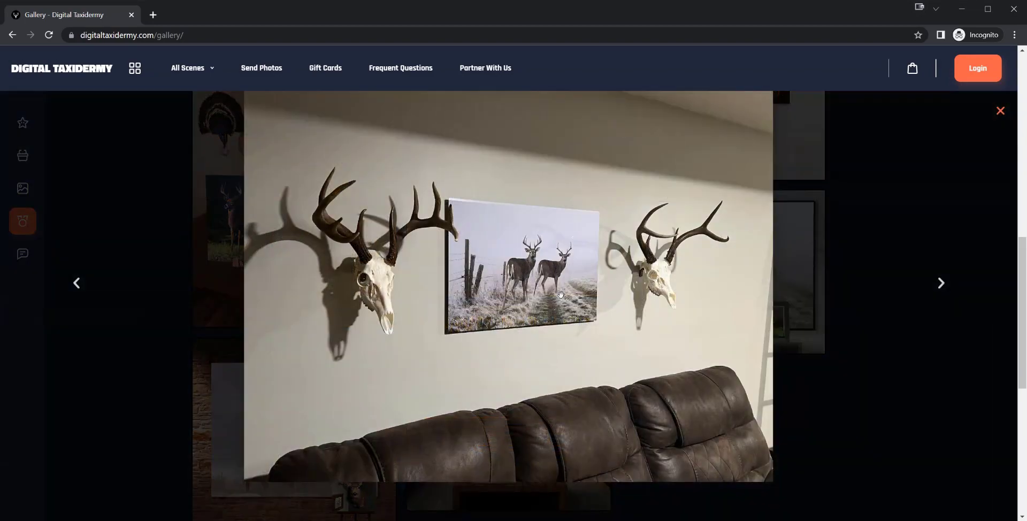
{"action": "mouse_move", "coordinate": [581, 333]}
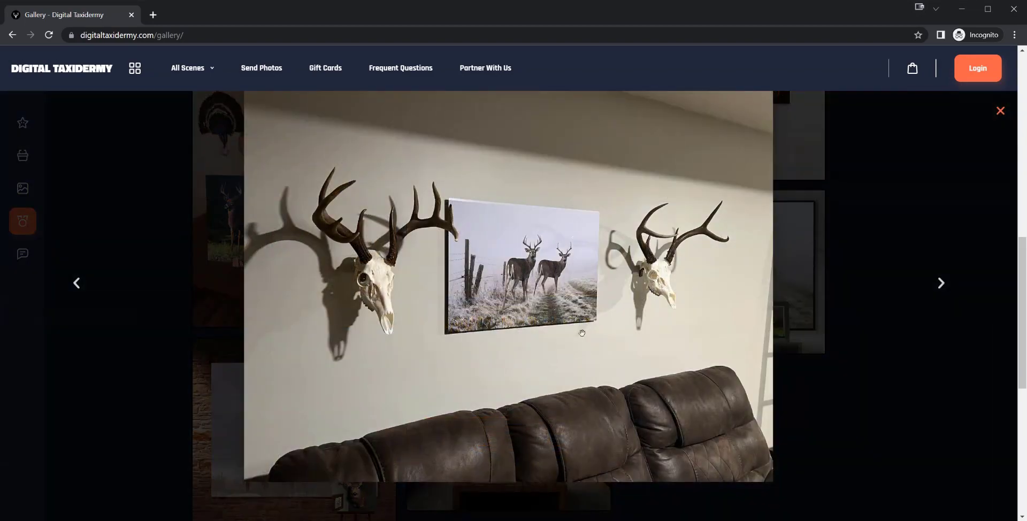
{"action": "mouse_move", "coordinate": [546, 320]}
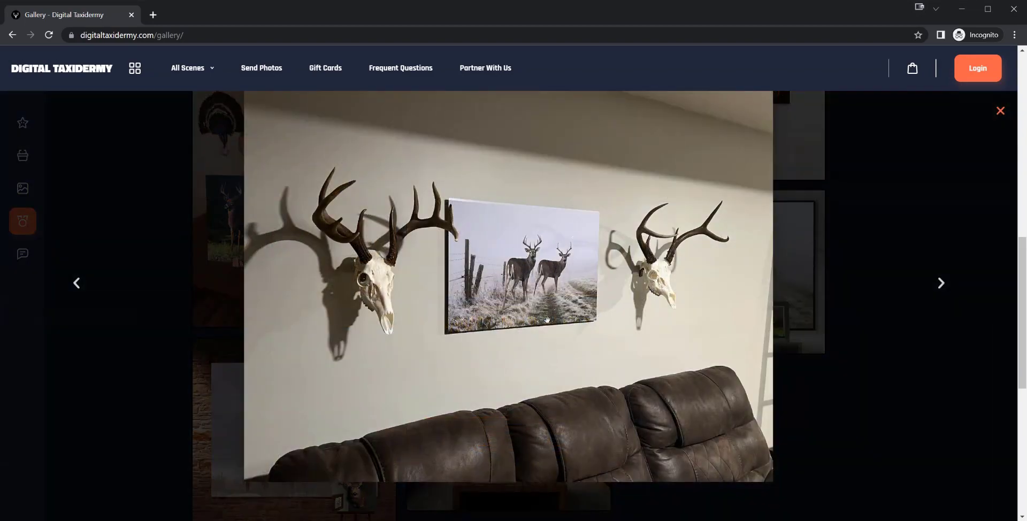
{"action": "mouse_move", "coordinate": [454, 193]}
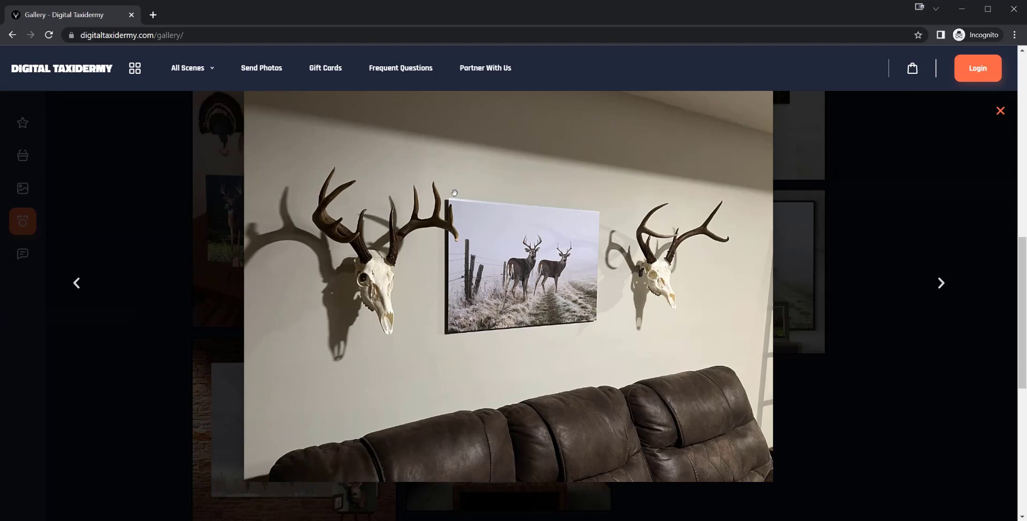
{"action": "mouse_move", "coordinate": [454, 328]}
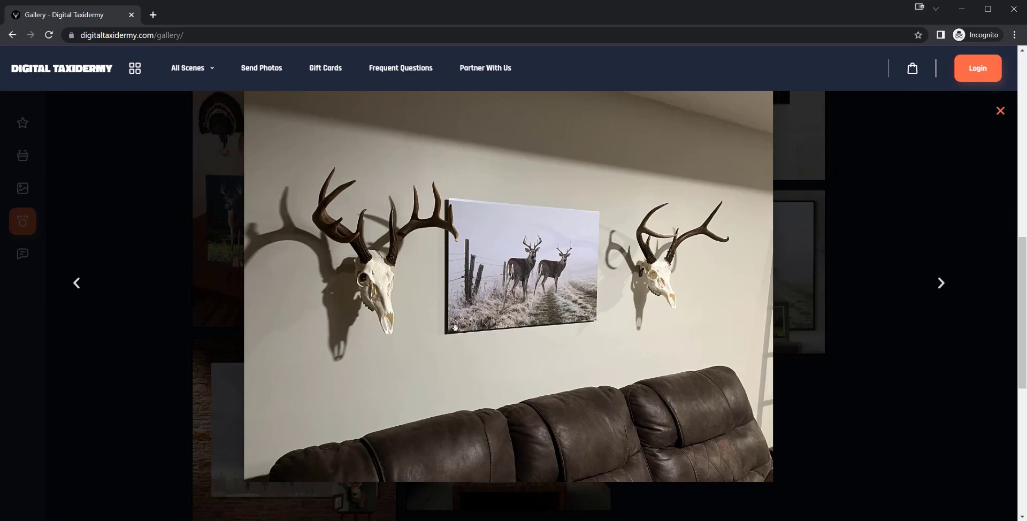
{"action": "mouse_move", "coordinate": [535, 285]}
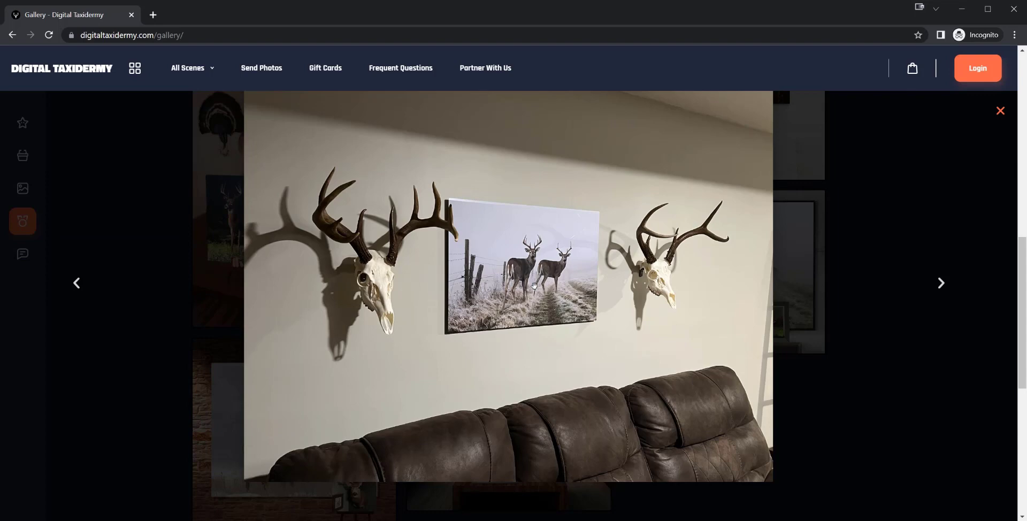
{"action": "mouse_move", "coordinate": [463, 207]}
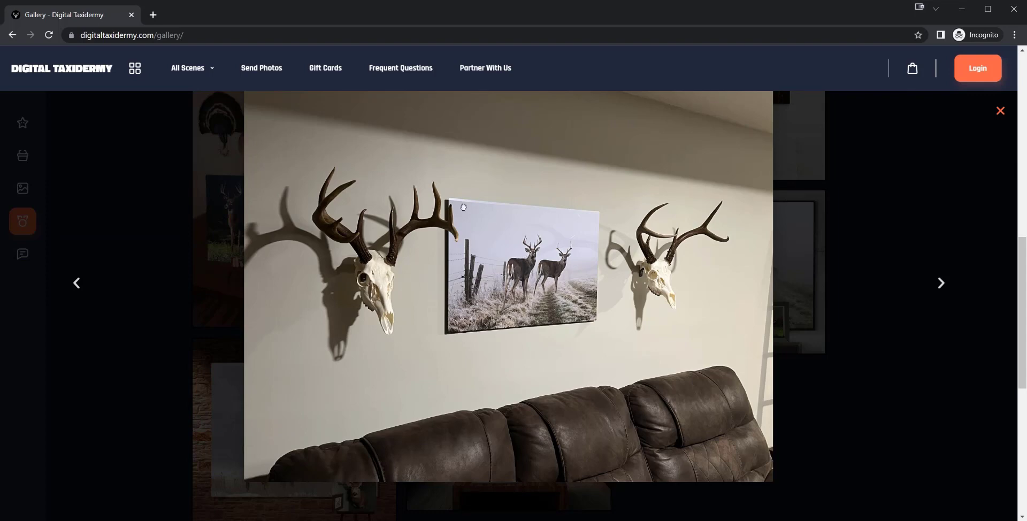
{"action": "mouse_move", "coordinate": [537, 251]}
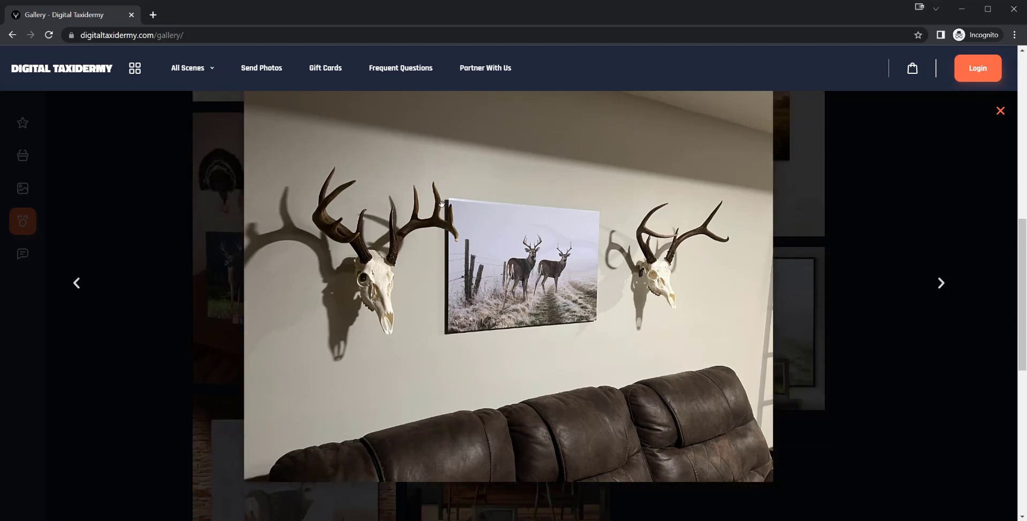
{"action": "left_click", "coordinate": [1001, 111]}
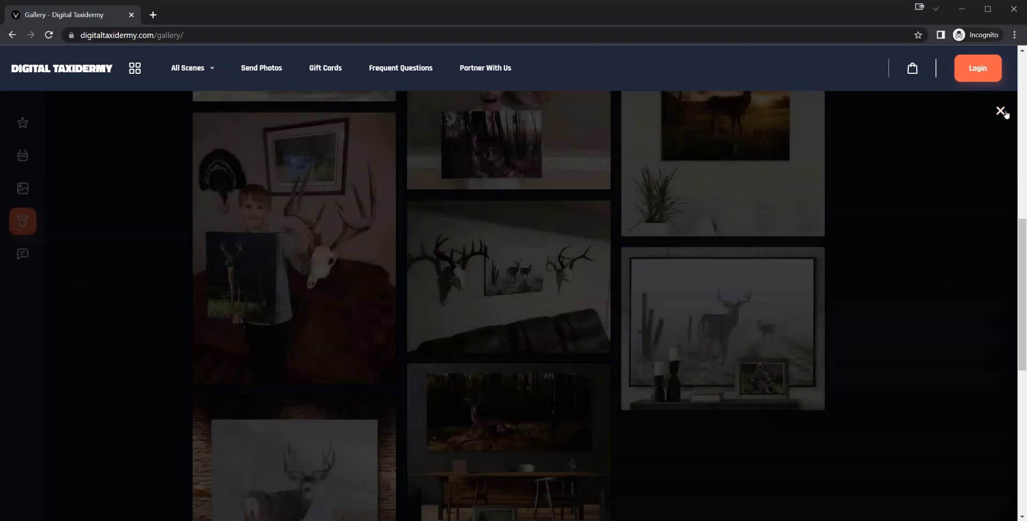
- Open the Frequent Questions page covering purchase contents, turnaround, image size, cost and gifting
{"action": "left_click", "coordinate": [1002, 111]}
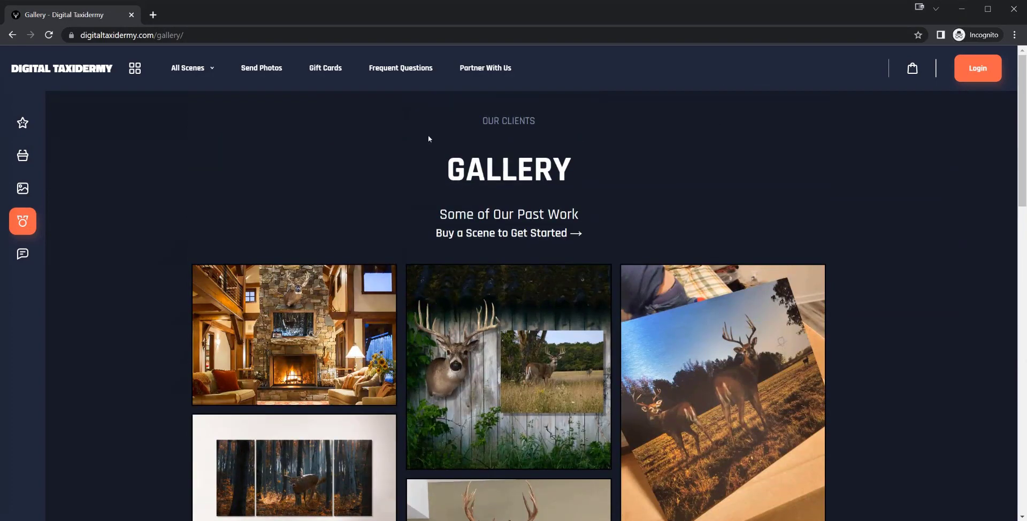
{"action": "mouse_move", "coordinate": [22, 189]}
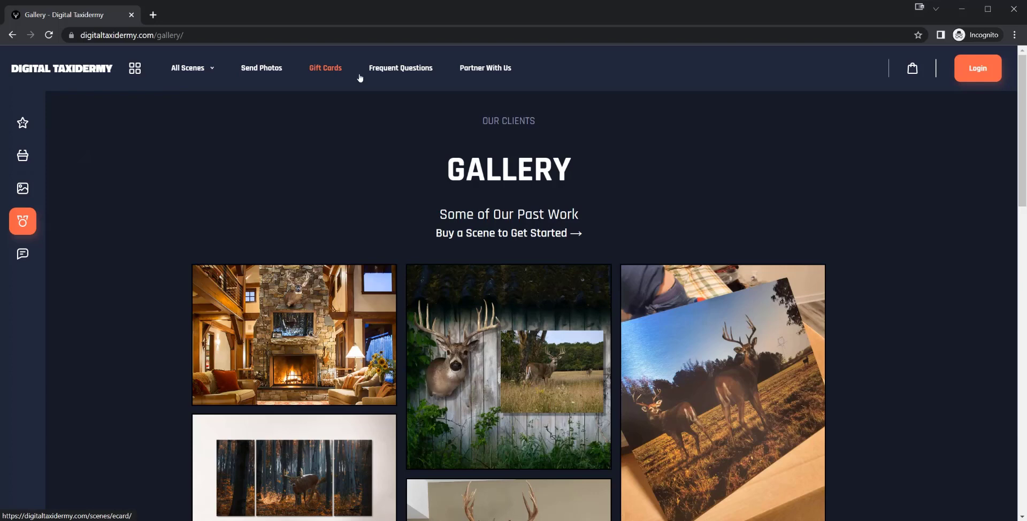
{"action": "left_click", "coordinate": [400, 67]}
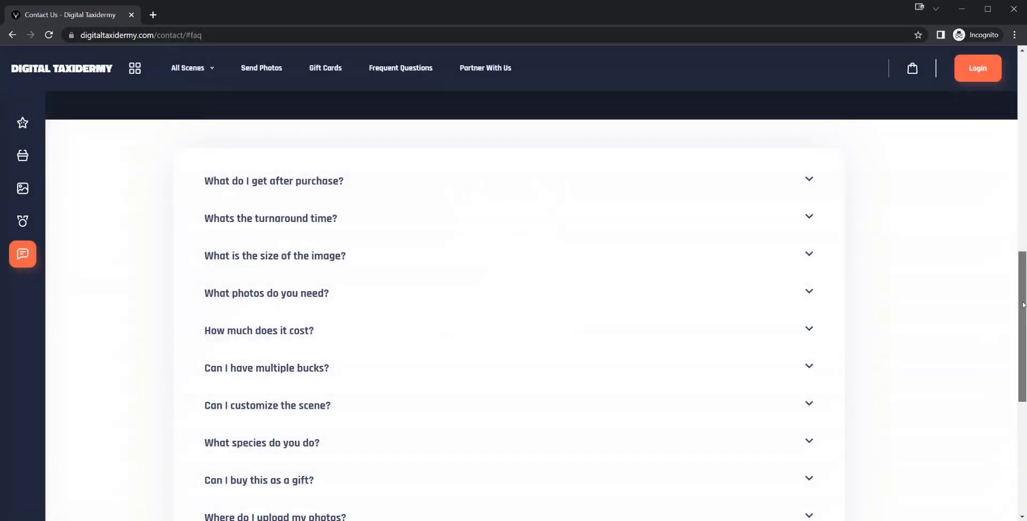
- Read the 'Do you ship me anything?' answer and highlight its list of print shops
{"action": "scroll", "scroll_direction": "down", "scroll_amount": 3}
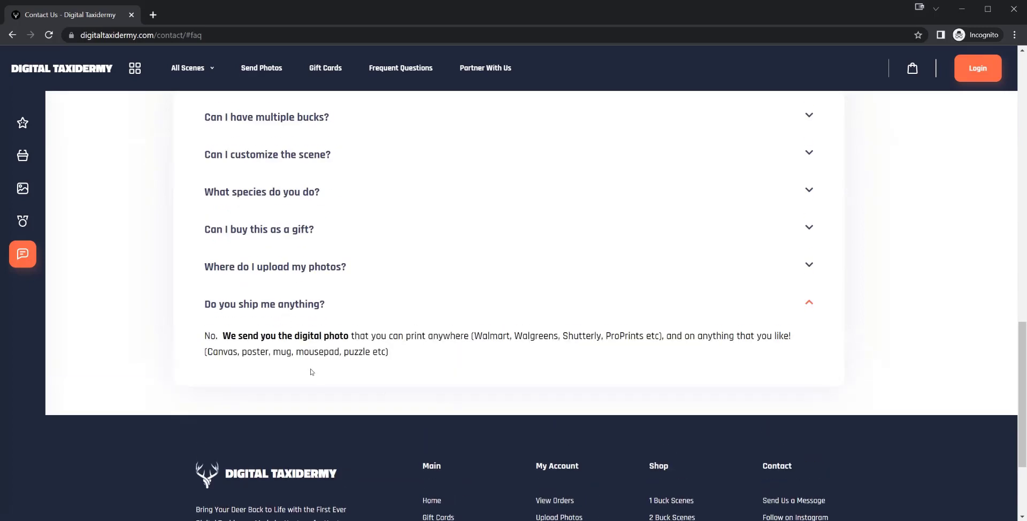
{"action": "mouse_move", "coordinate": [405, 352]}
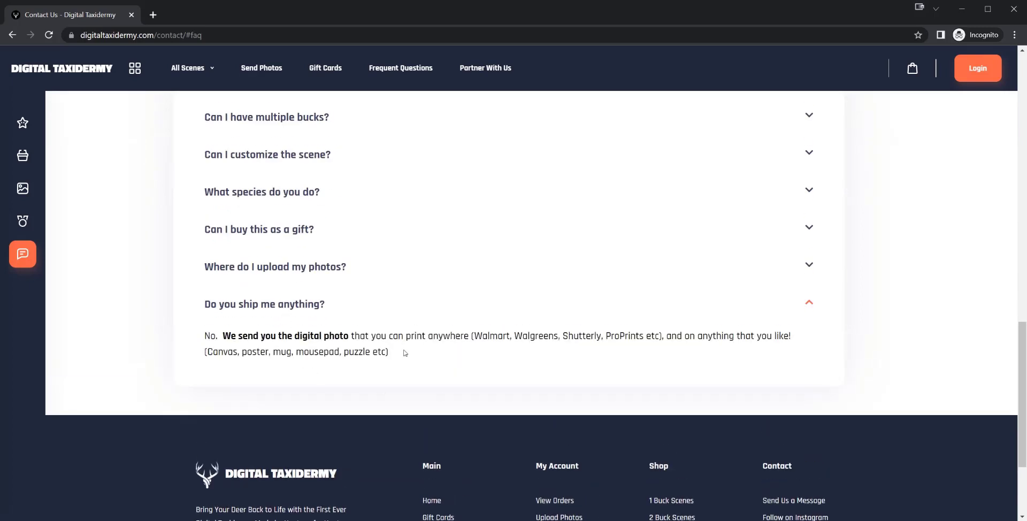
{"action": "left_click_drag", "start_coordinate": [223, 352], "coordinate": [388, 352]}
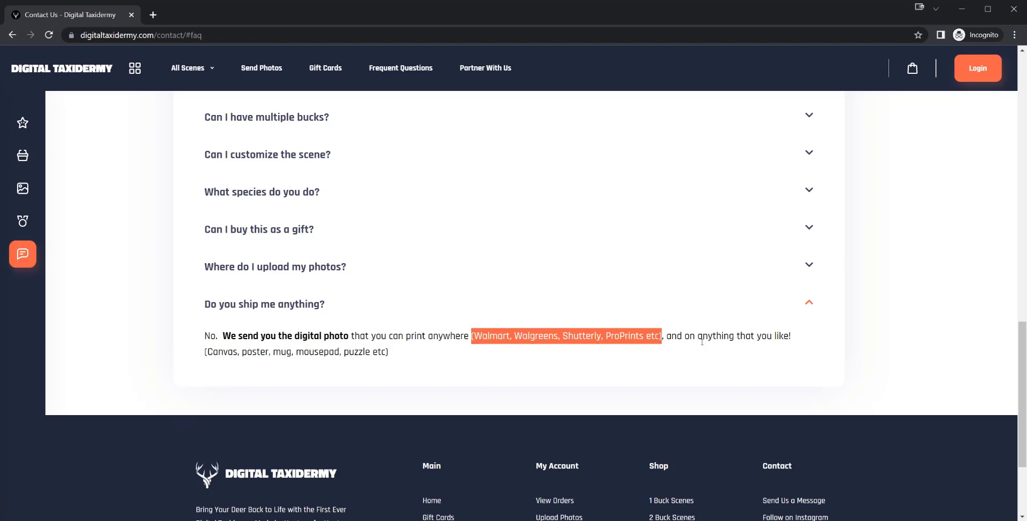
{"action": "scroll", "scroll_direction": "up", "scroll_amount": 3}
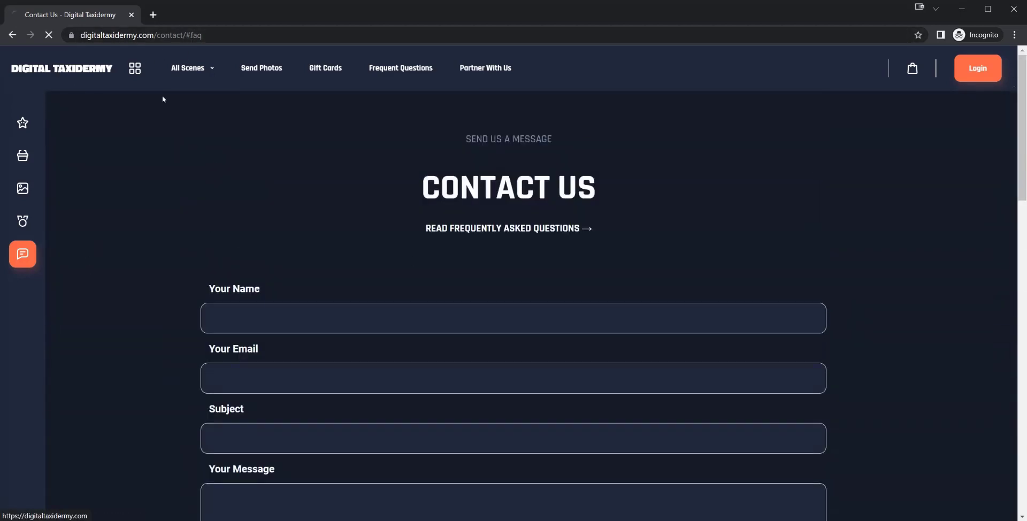
- Return to the homepage and scroll past the cornfield deer before/after to Testimonials
{"action": "left_click", "coordinate": [61, 68]}
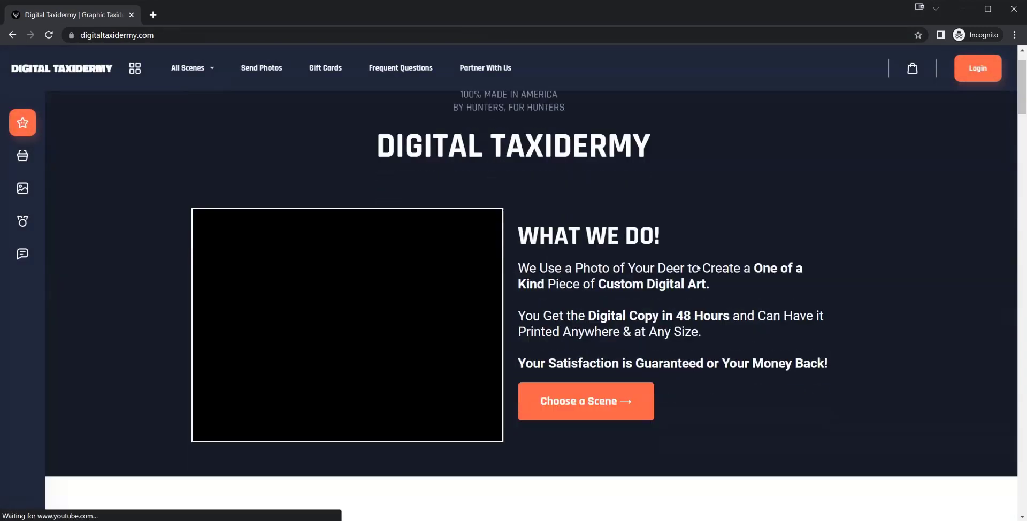
{"action": "scroll", "scroll_direction": "down", "scroll_amount": 3}
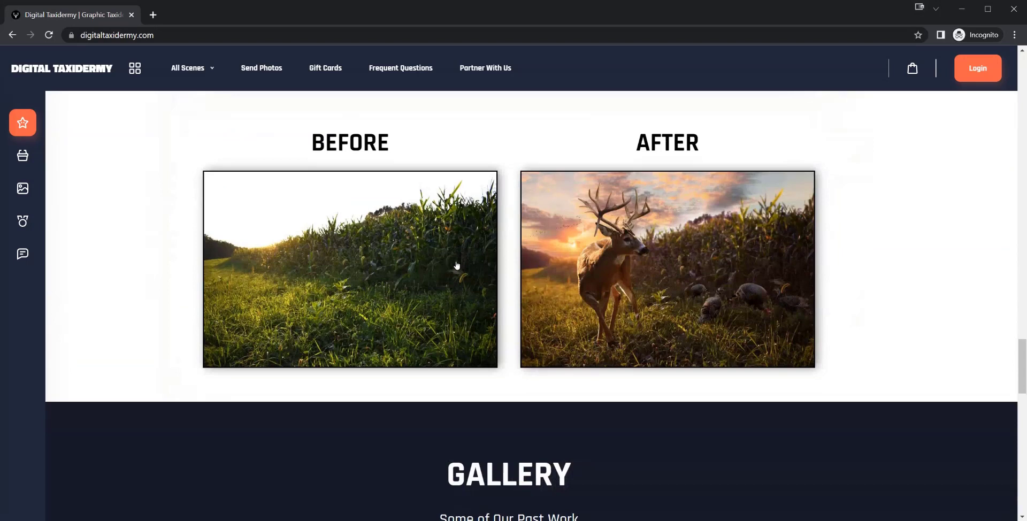
{"action": "mouse_move", "coordinate": [345, 337]}
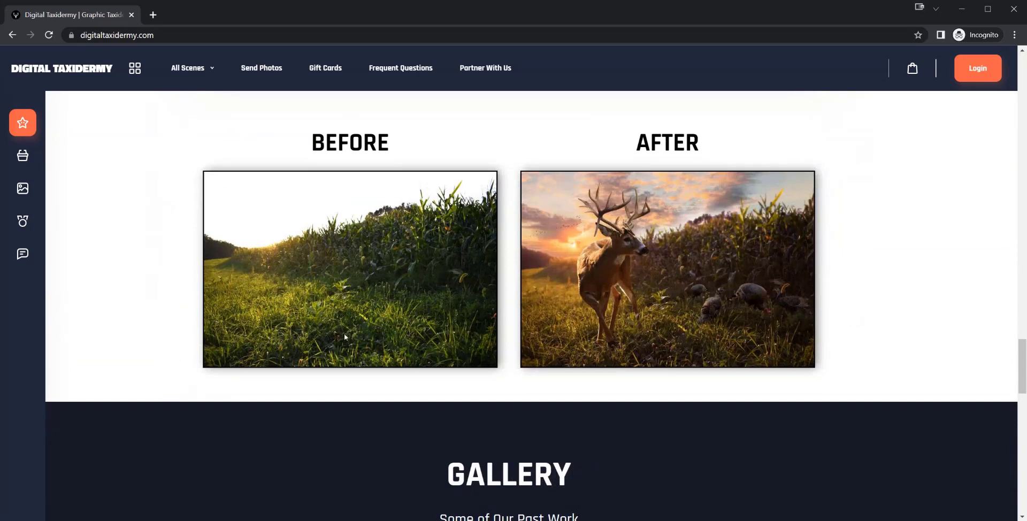
{"action": "mouse_move", "coordinate": [511, 189]}
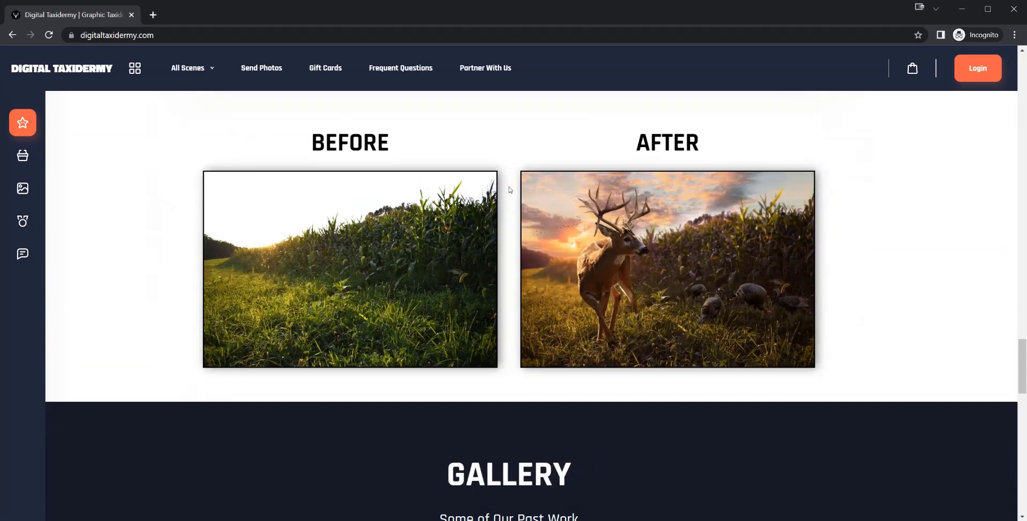
{"action": "mouse_move", "coordinate": [782, 348]}
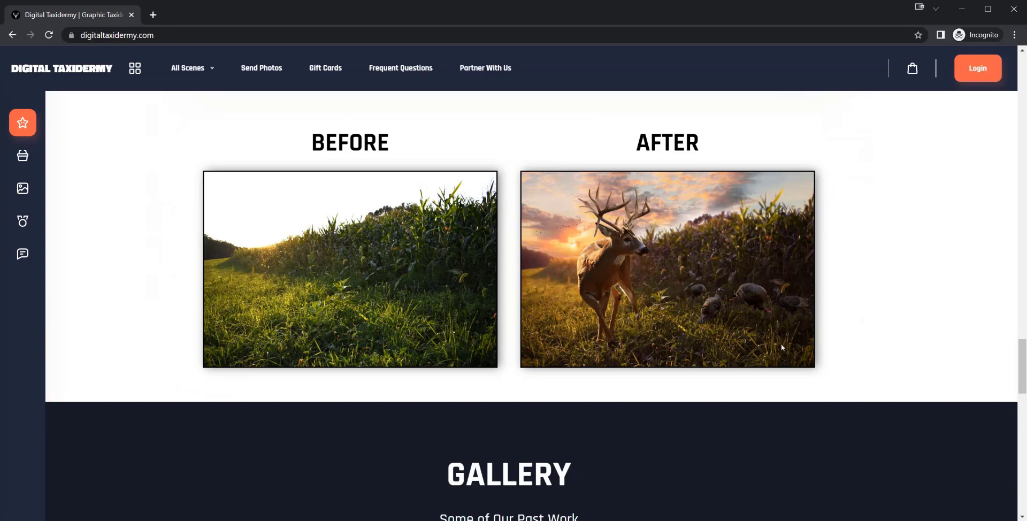
{"action": "mouse_move", "coordinate": [628, 234]}
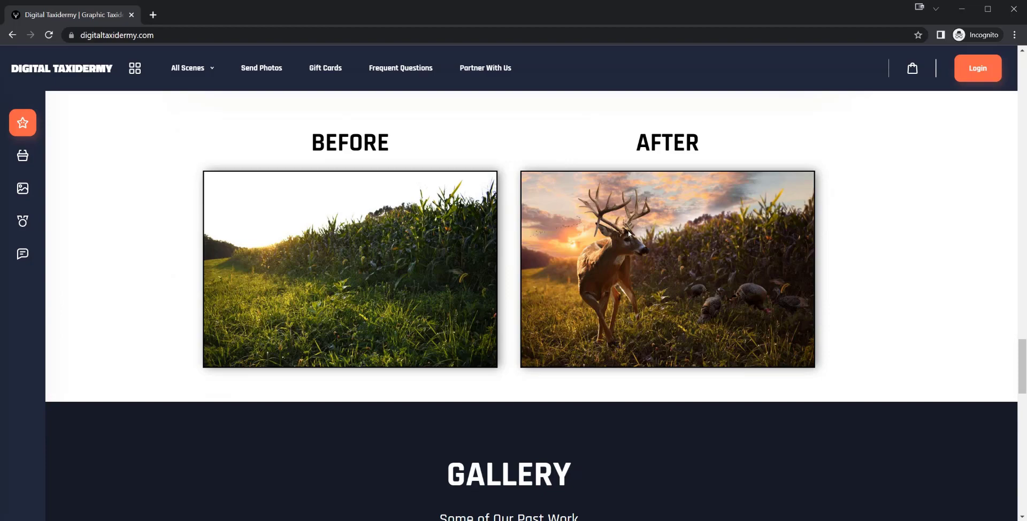
{"action": "scroll", "scroll_direction": "down", "scroll_amount": 3}
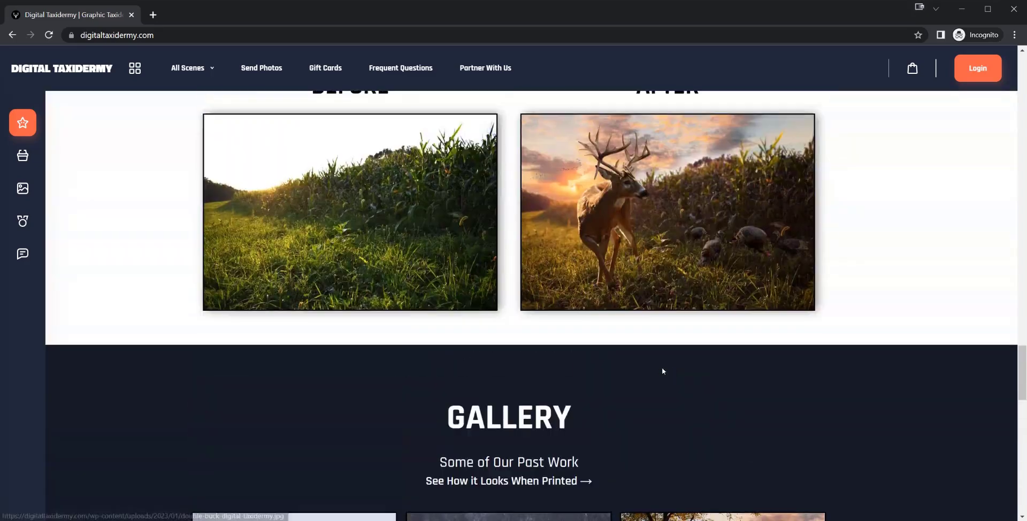
{"action": "scroll", "scroll_direction": "down", "scroll_amount": 3}
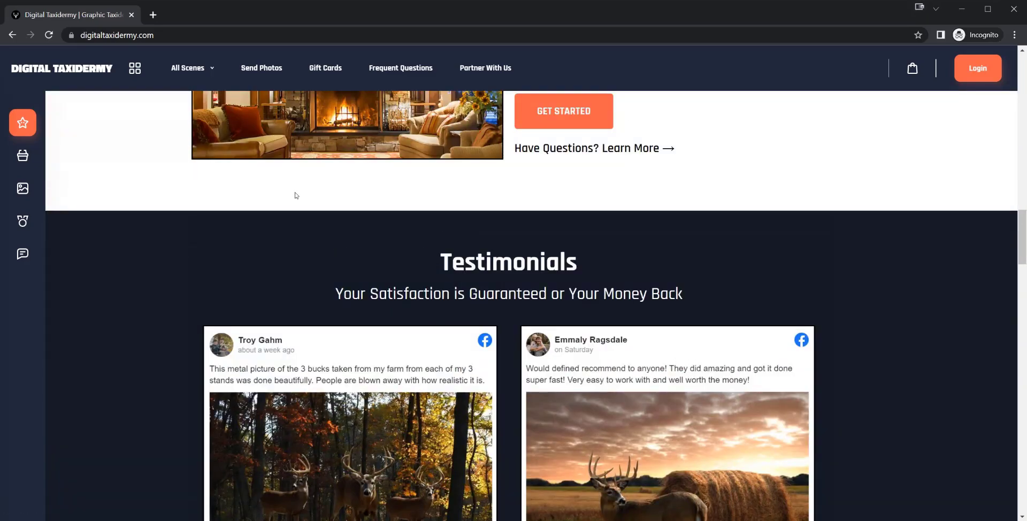